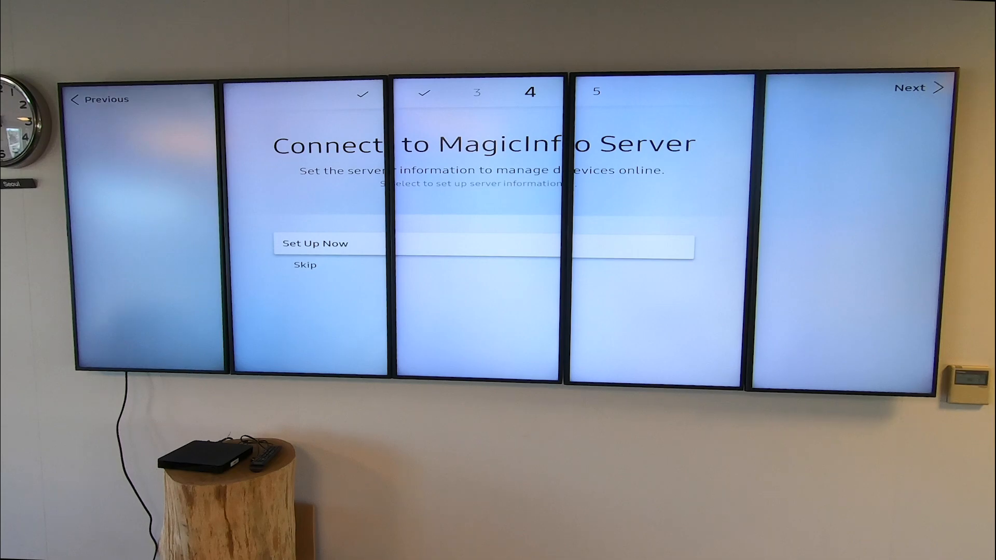
Step: Enter server address 192.168.5.15 in SBB setup and continue past the clock step
left_click(314, 243)
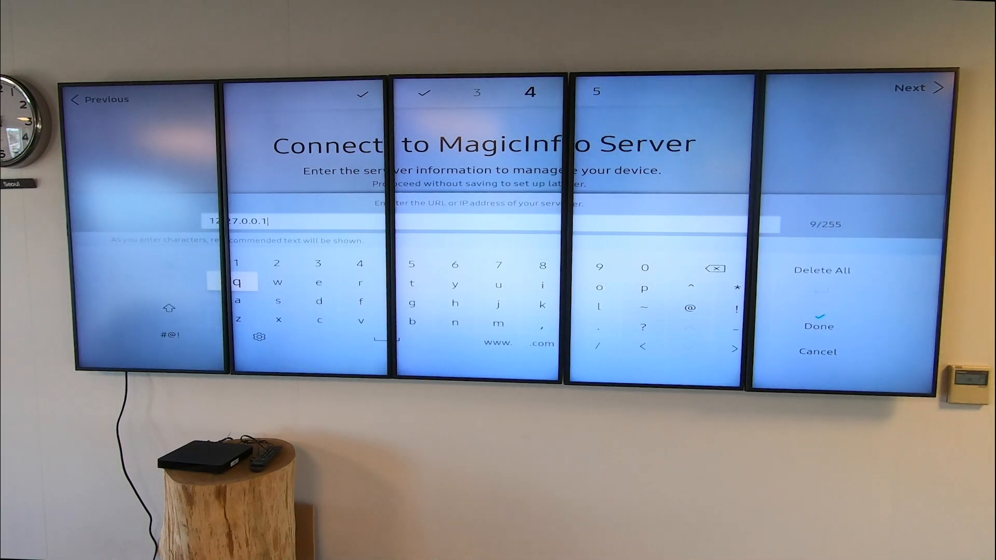
left_click(821, 269)
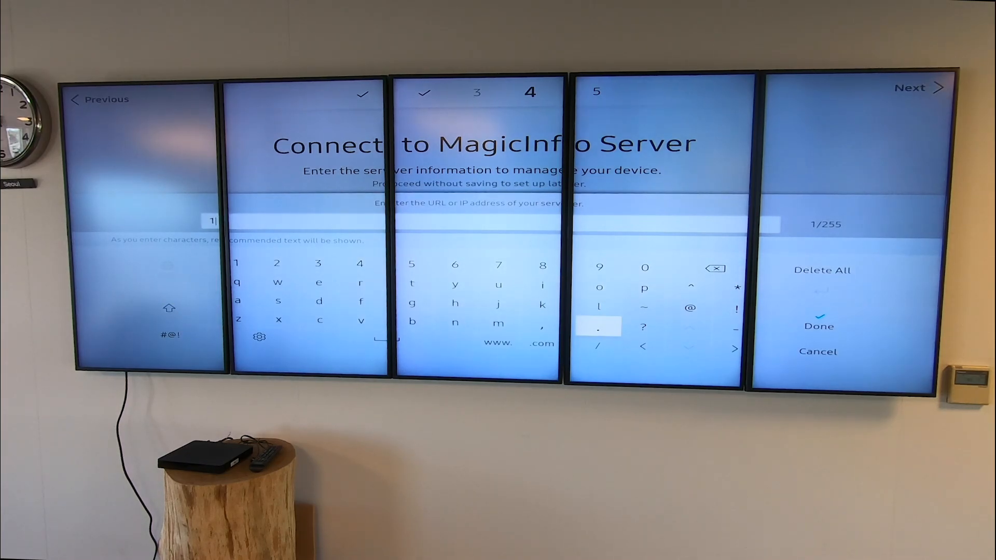
type("92.168.5.15")
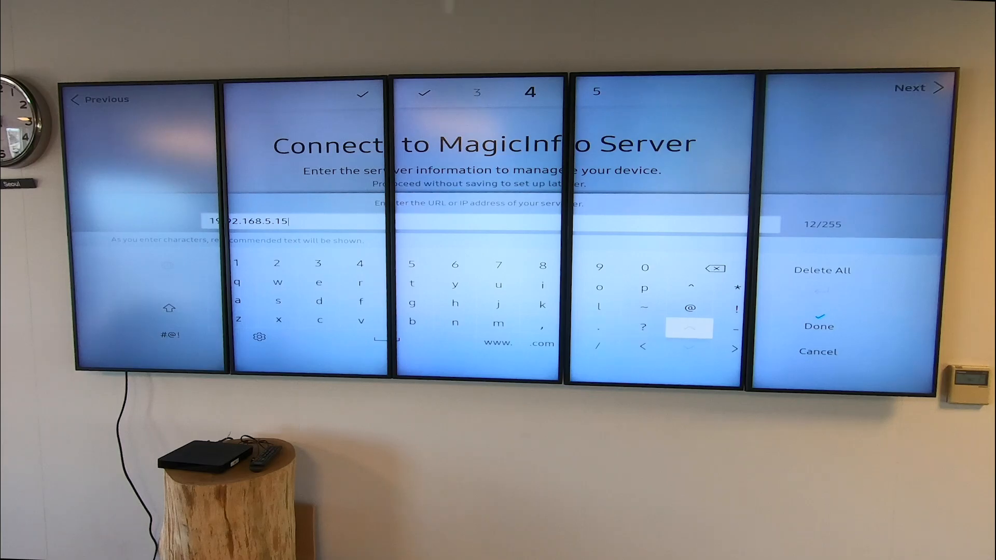
left_click(820, 326)
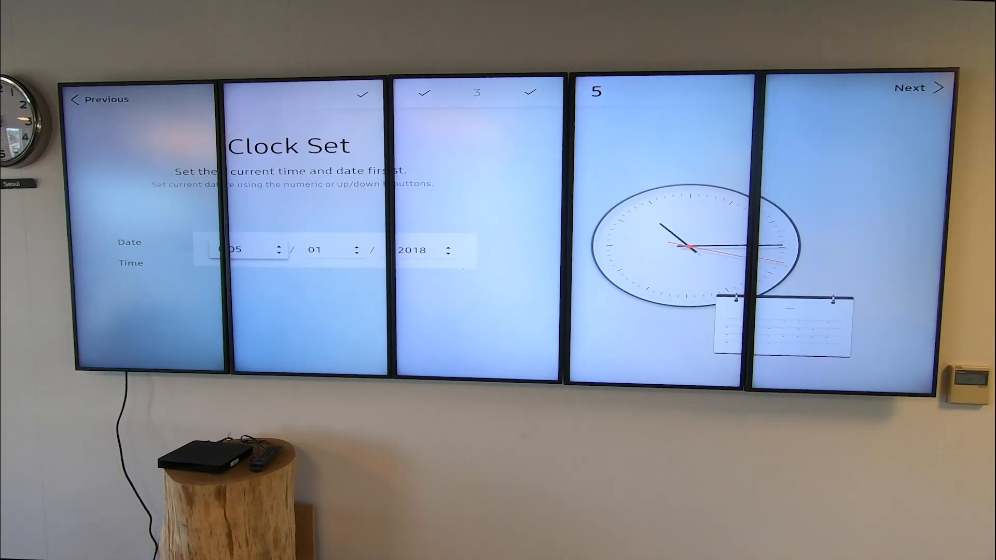
left_click(918, 87)
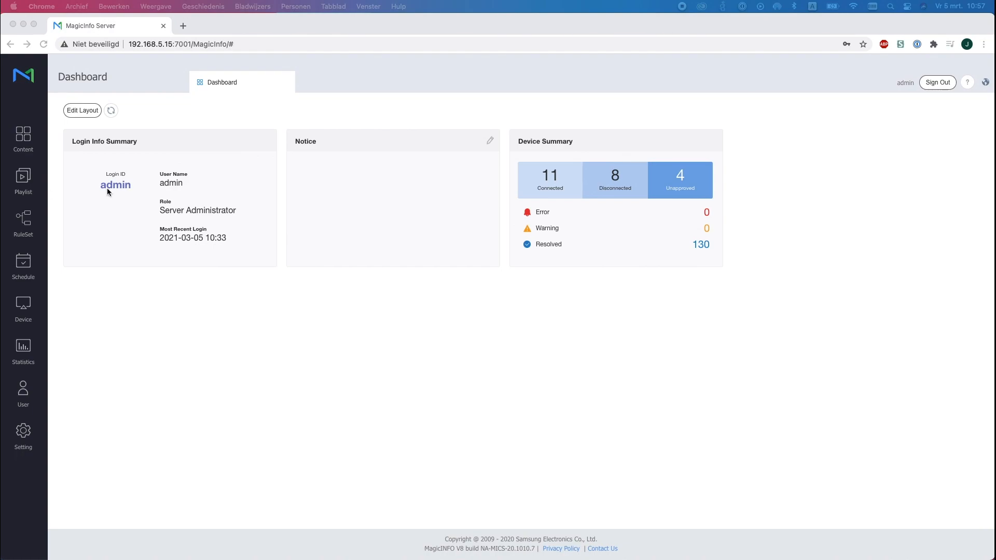
Step: Approve unapproved player SBB-SS08NT2_1099 into the SBB device group with 5 slave devices
left_click(23, 308)
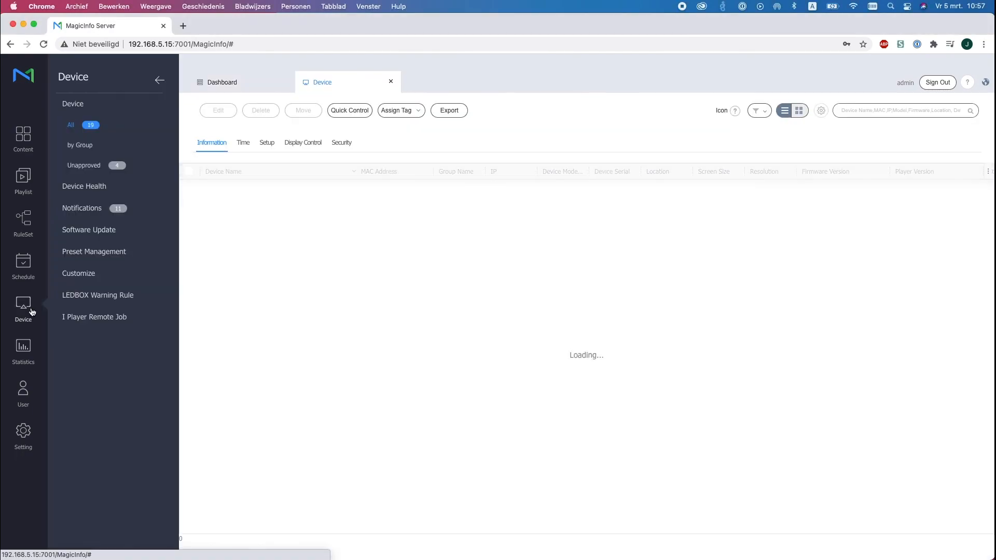
left_click(84, 165)
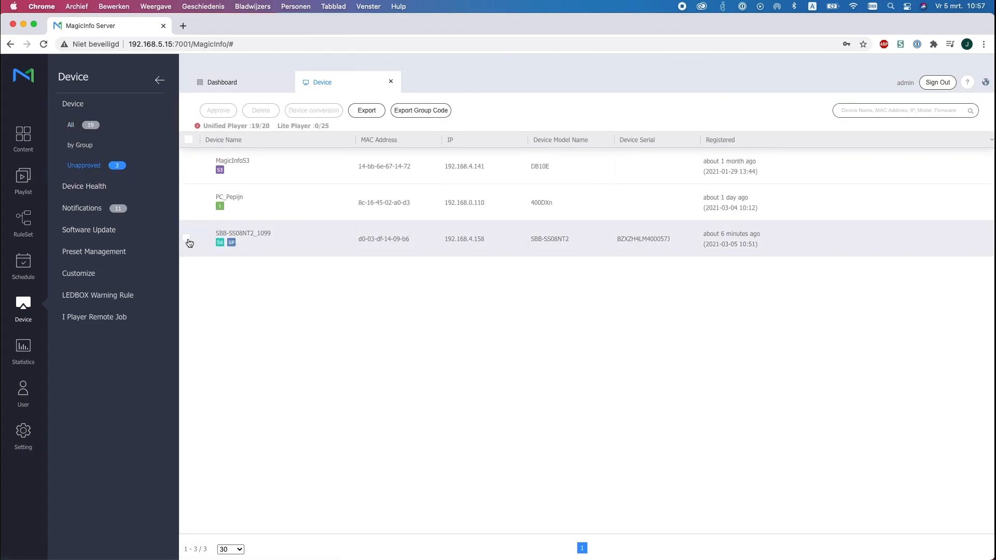
left_click(186, 237)
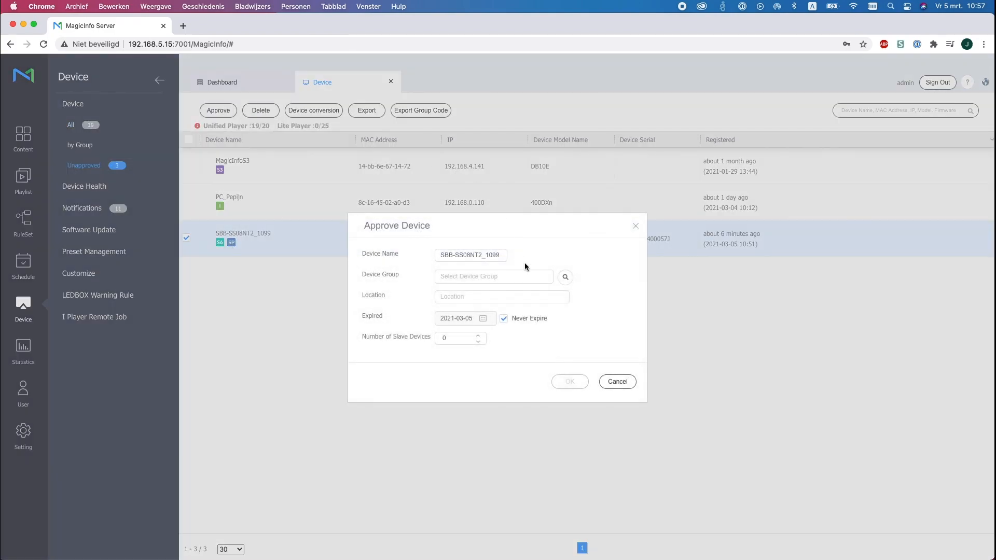
left_click(564, 277)
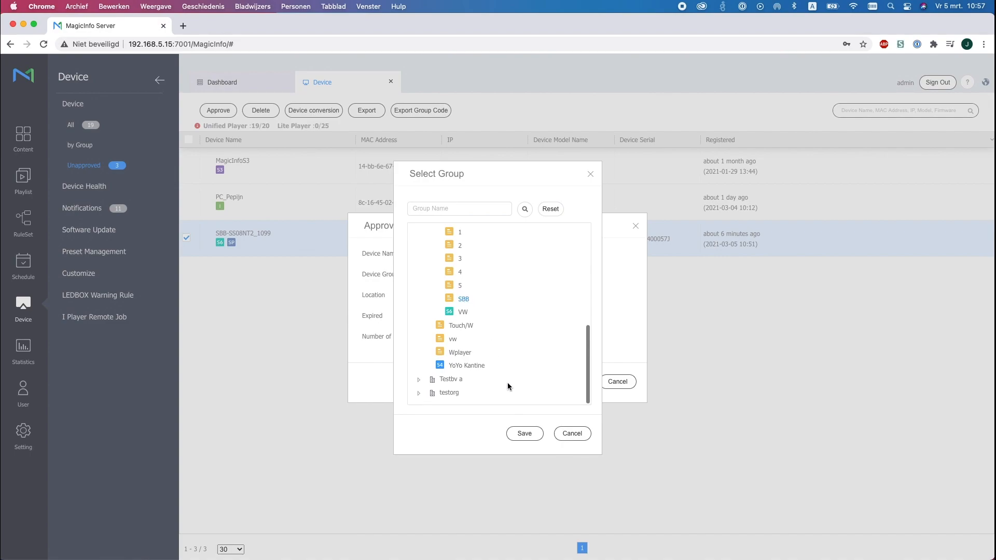
left_click(523, 434)
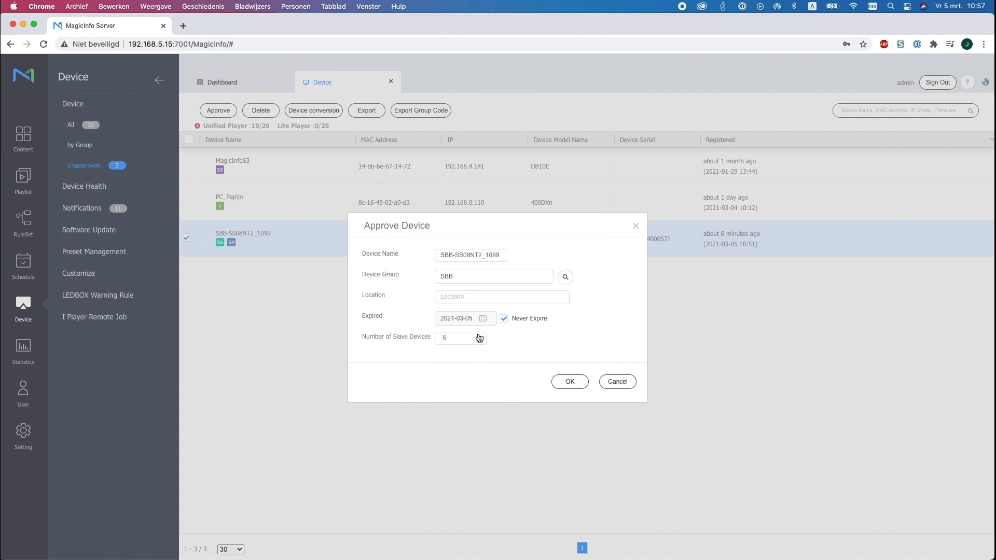
mouse_move(568, 400)
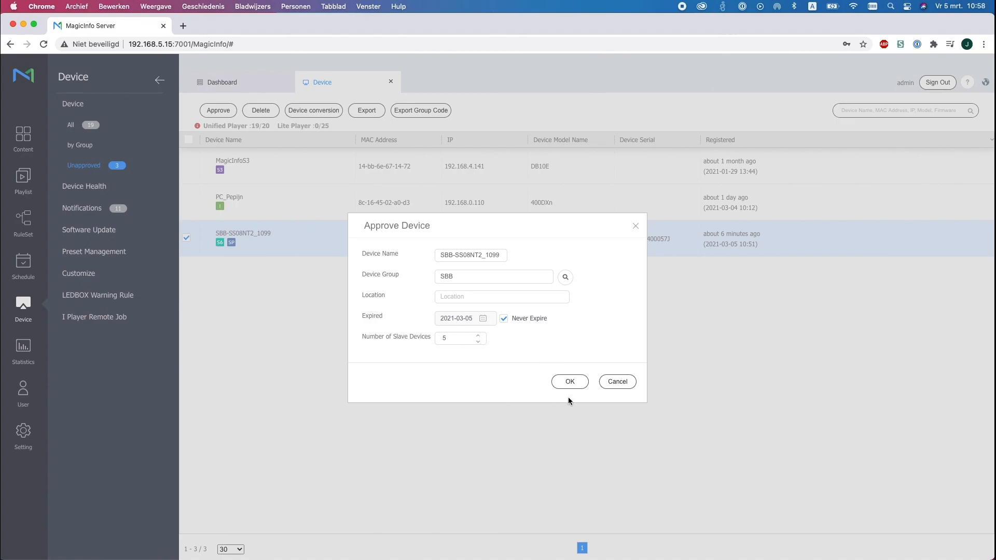
left_click(569, 381)
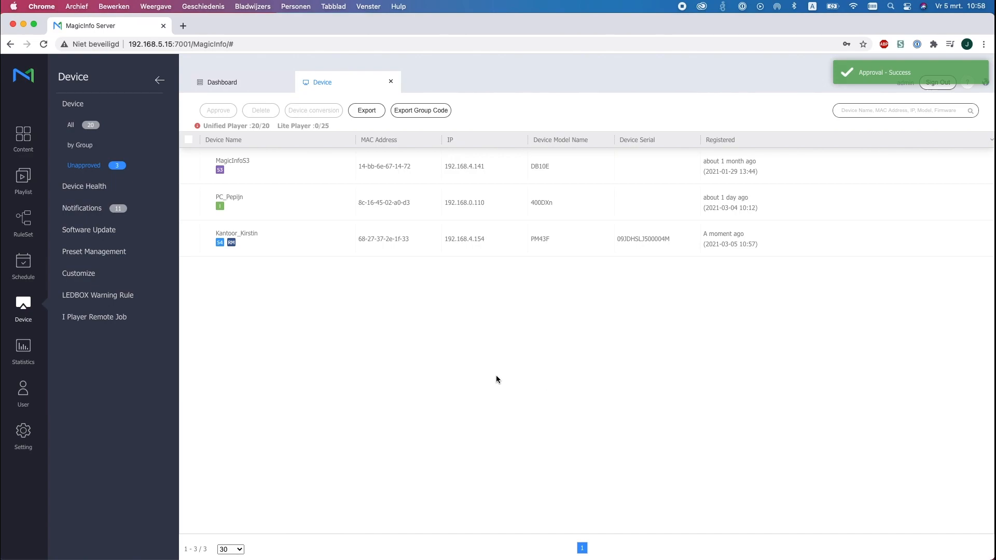
Step: Create a new General schedule supporting I and S6 devices, landing in its calendar editor
left_click(23, 263)
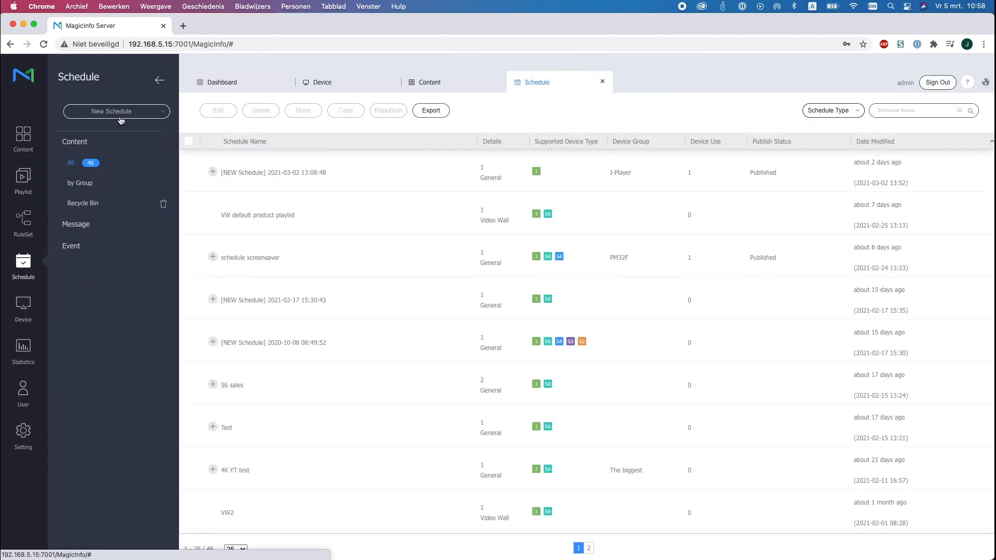
left_click(115, 111)
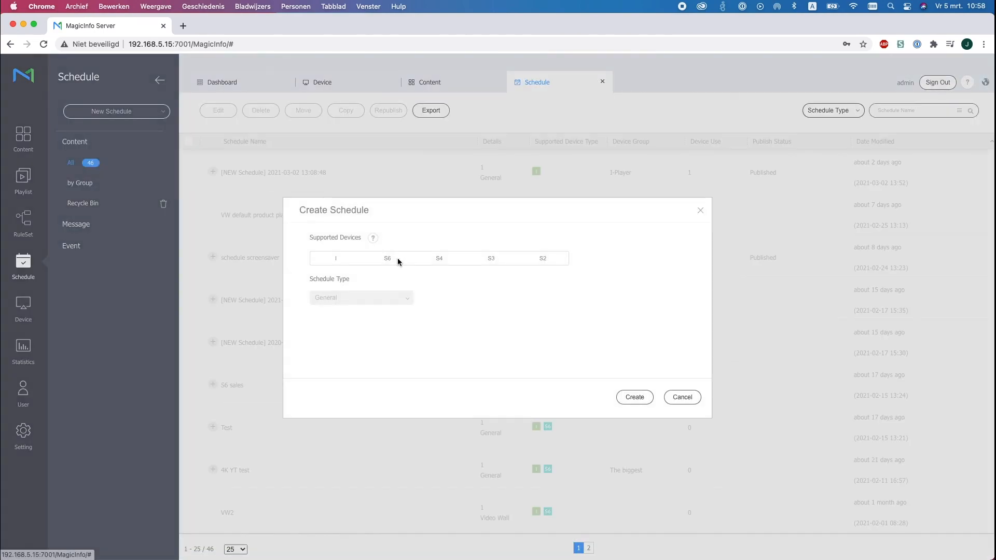
left_click(386, 258)
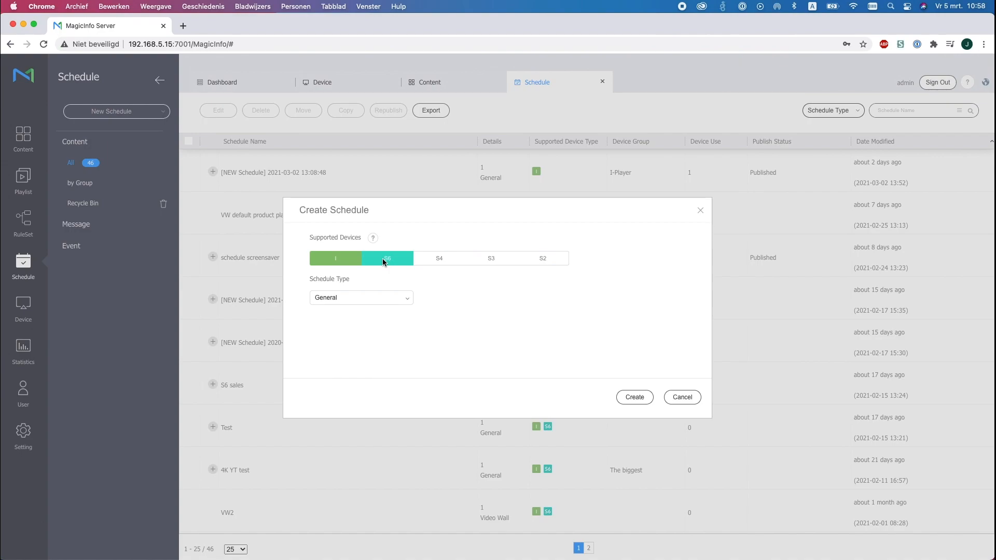
left_click(633, 397)
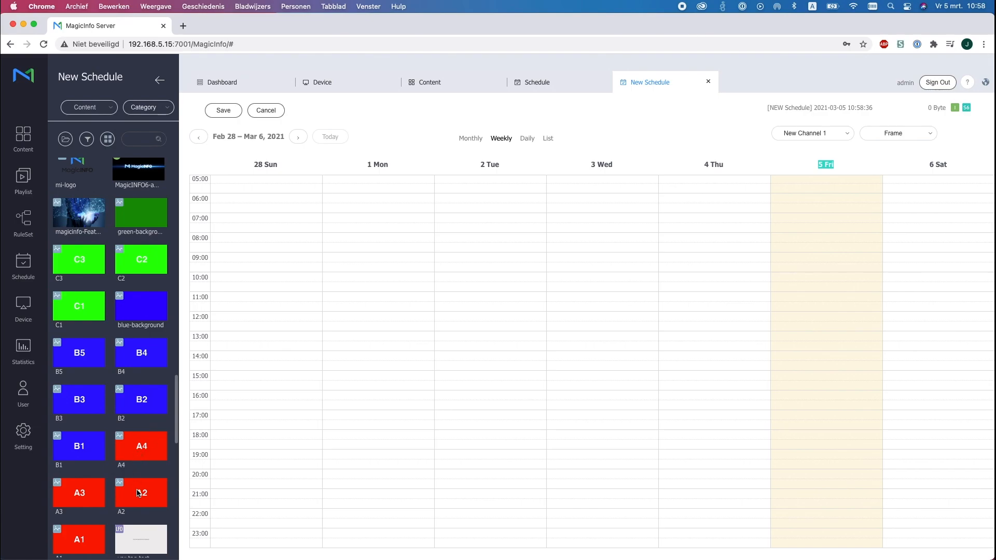
mouse_move(820, 310)
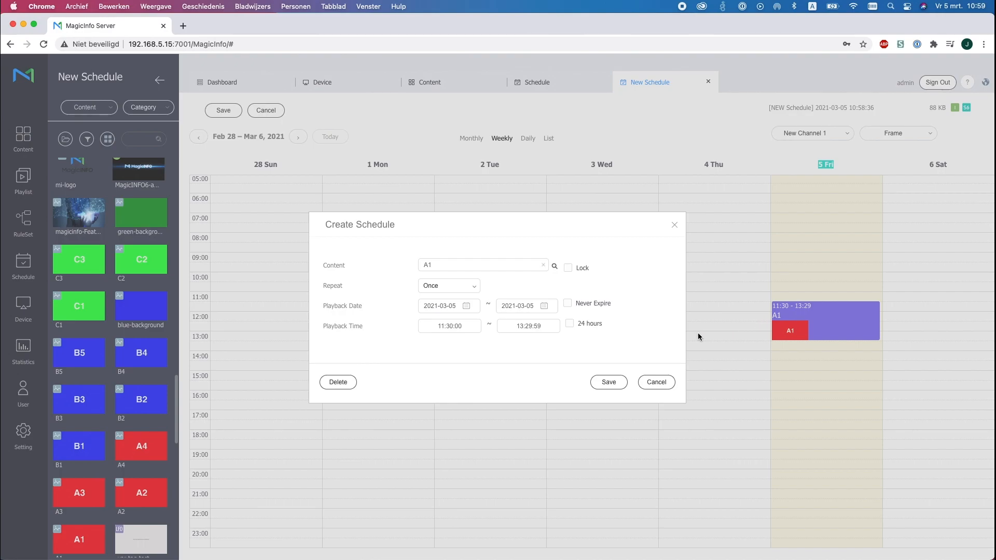
mouse_move(590, 308)
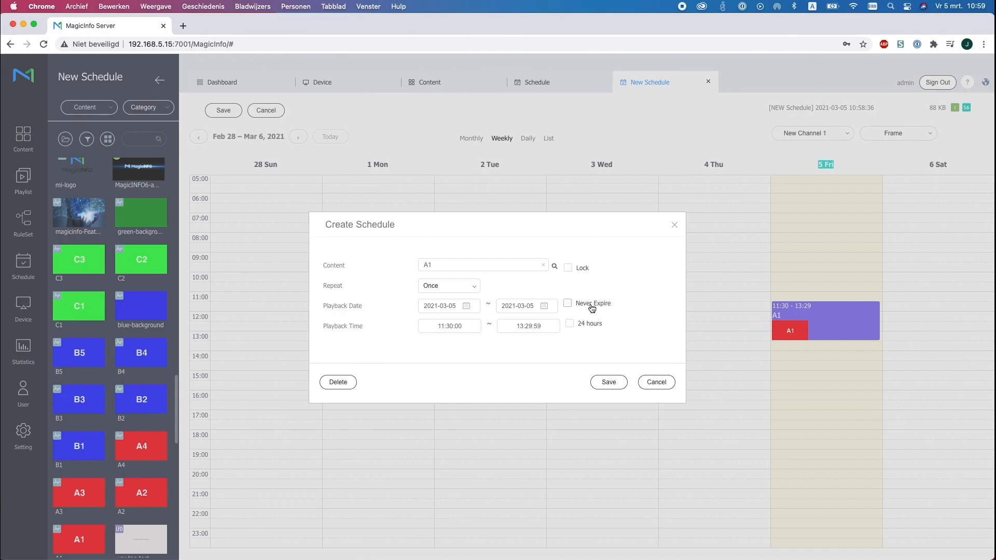
Step: Set the A1 playback event to Never Expire and 24 hours, then save it
left_click(568, 303)
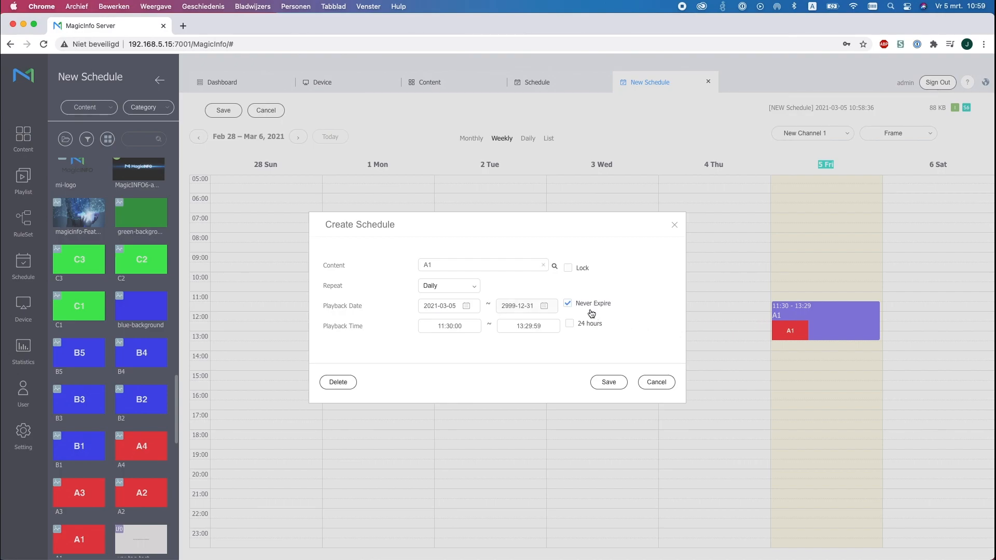
left_click(570, 323)
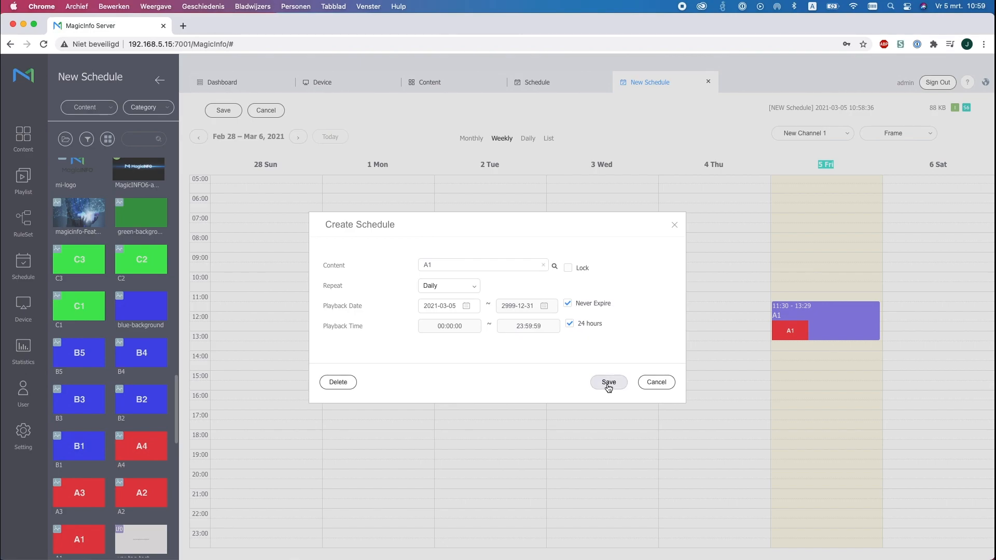
left_click(608, 382)
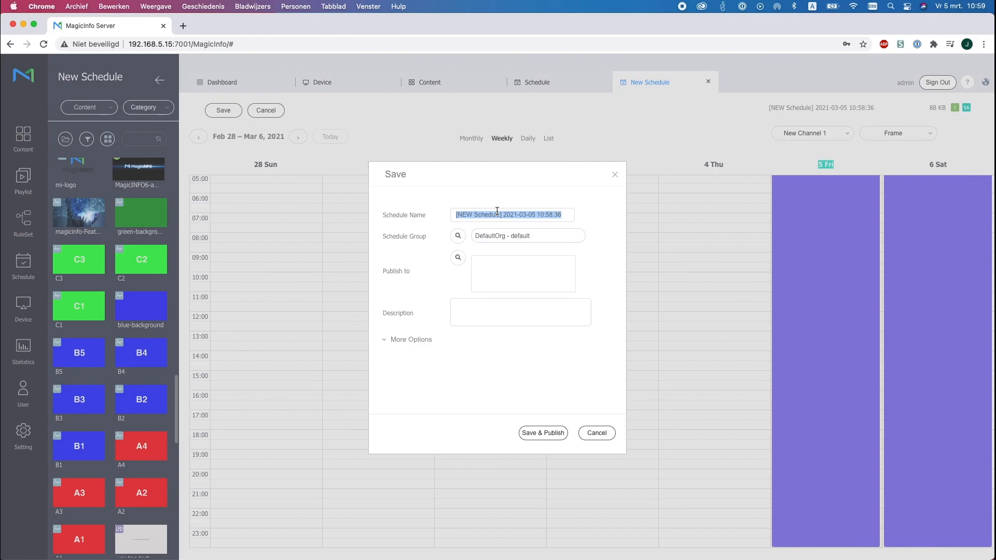
Step: Name the schedule Daisychain and publish it to the SBB group under Screencom > The Wall
type("Daisy")
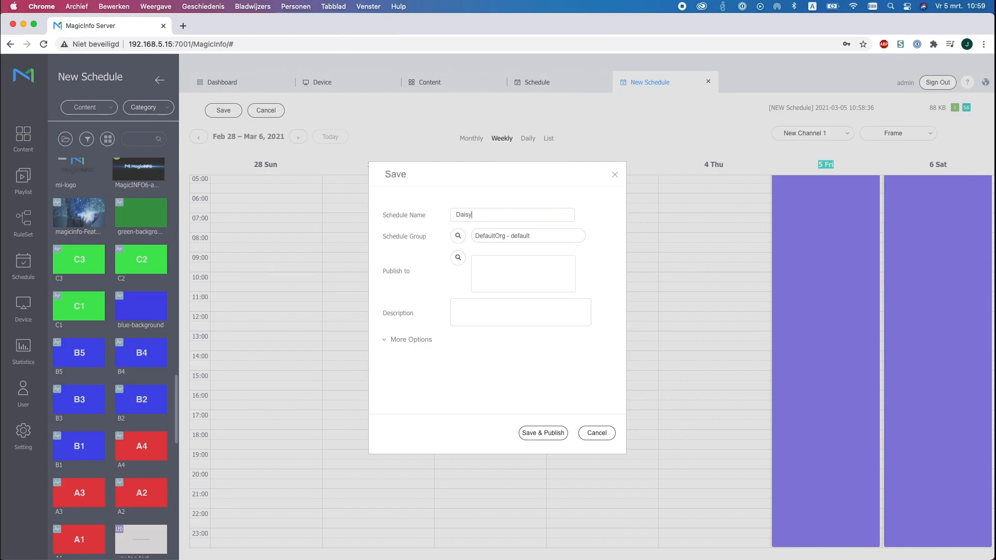
type("chain")
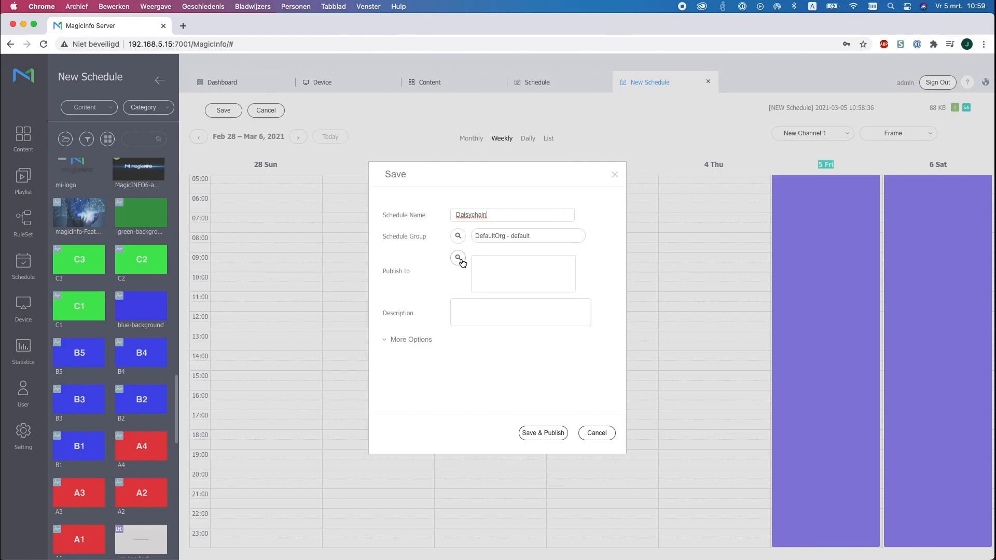
left_click(457, 259)
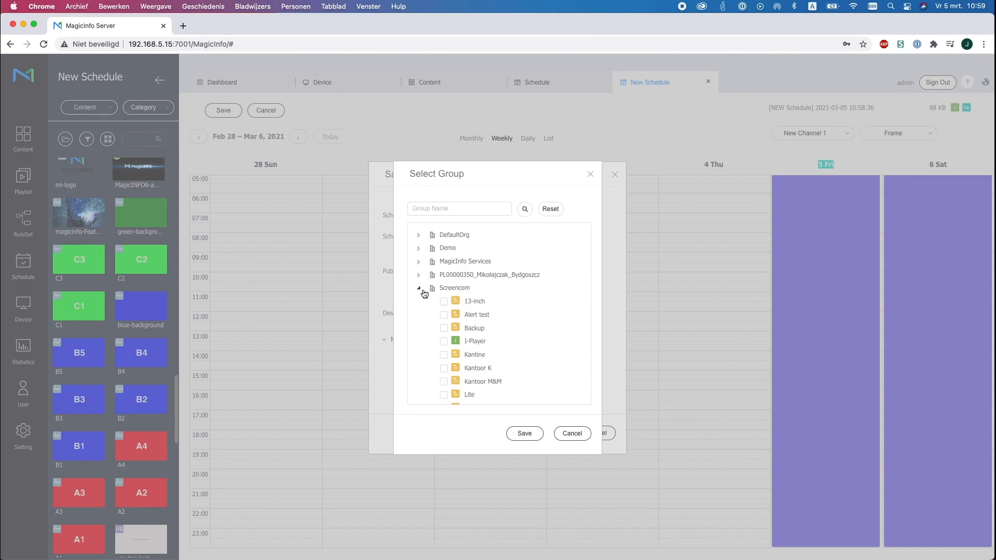
scroll("down", 3)
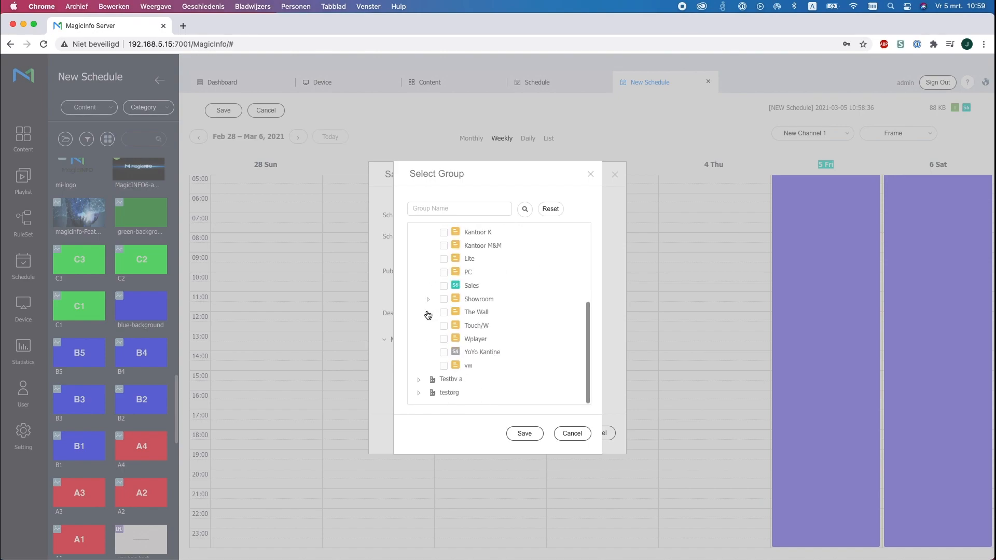
left_click(428, 312)
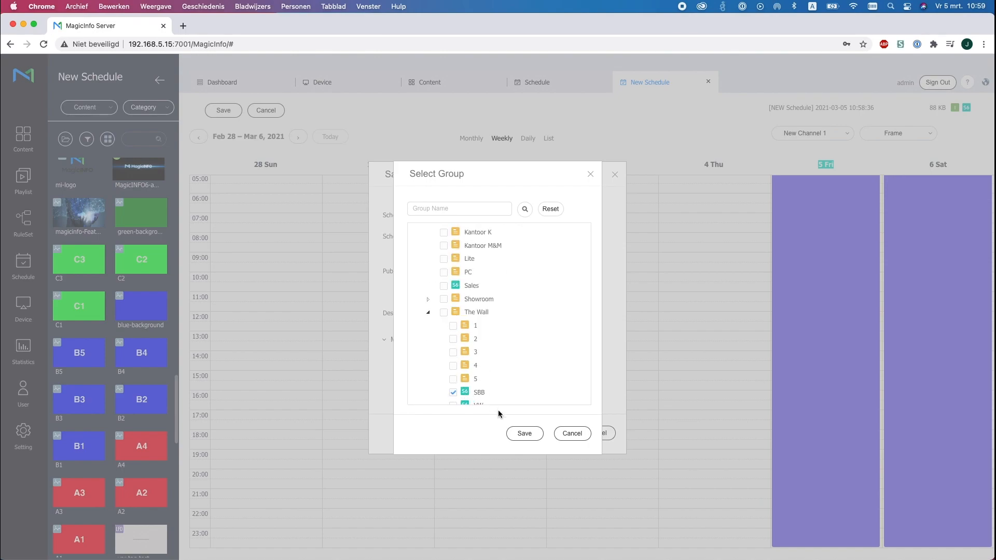
left_click(523, 434)
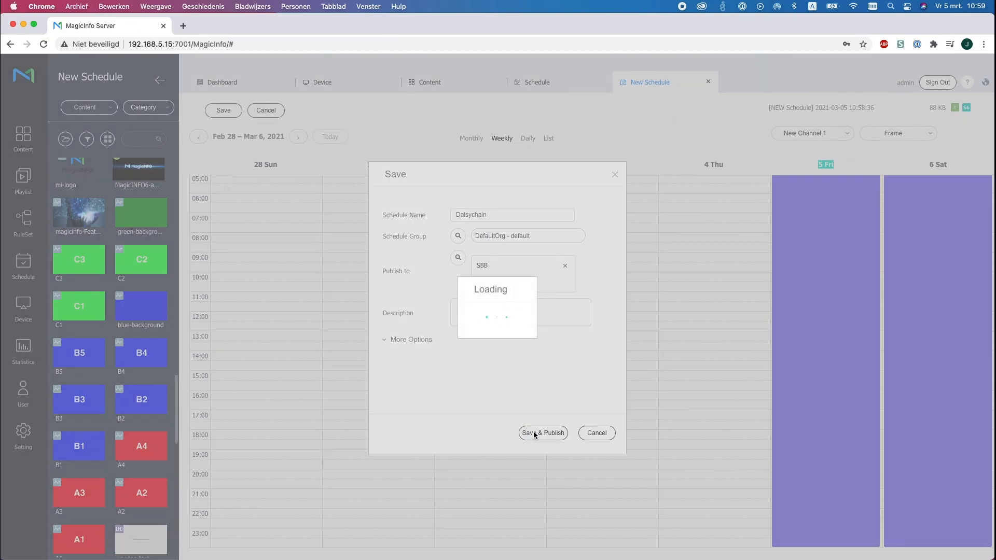
left_click(542, 433)
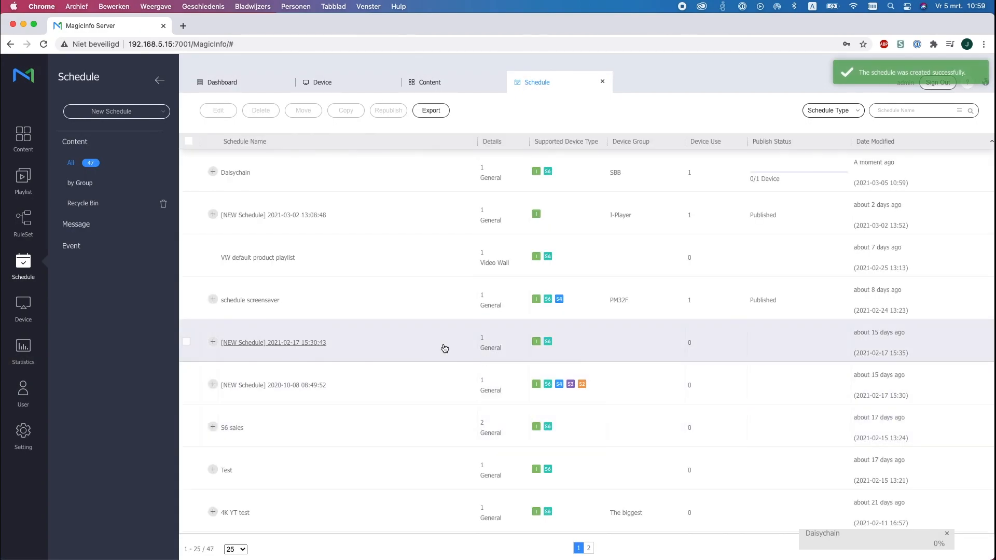
mouse_move(451, 345)
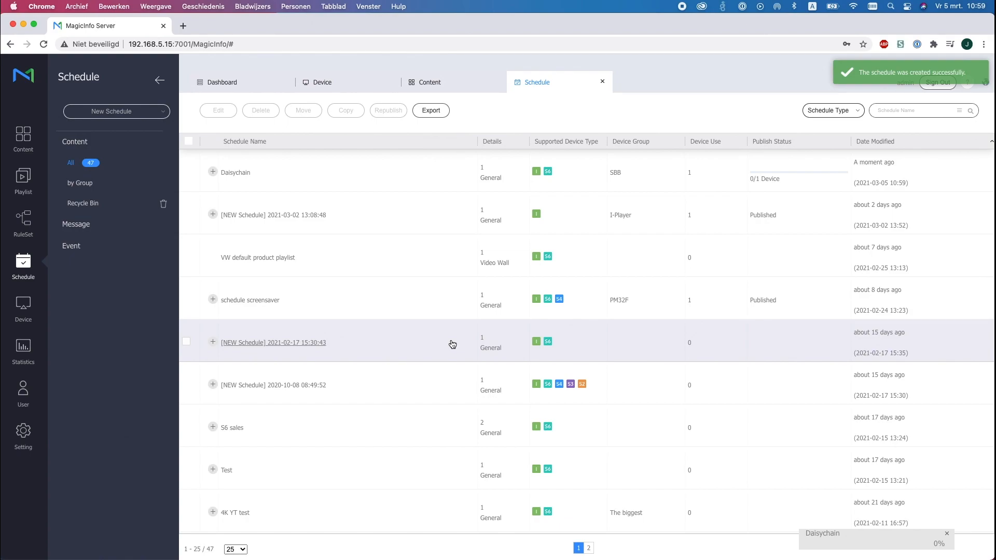
mouse_move(572, 369)
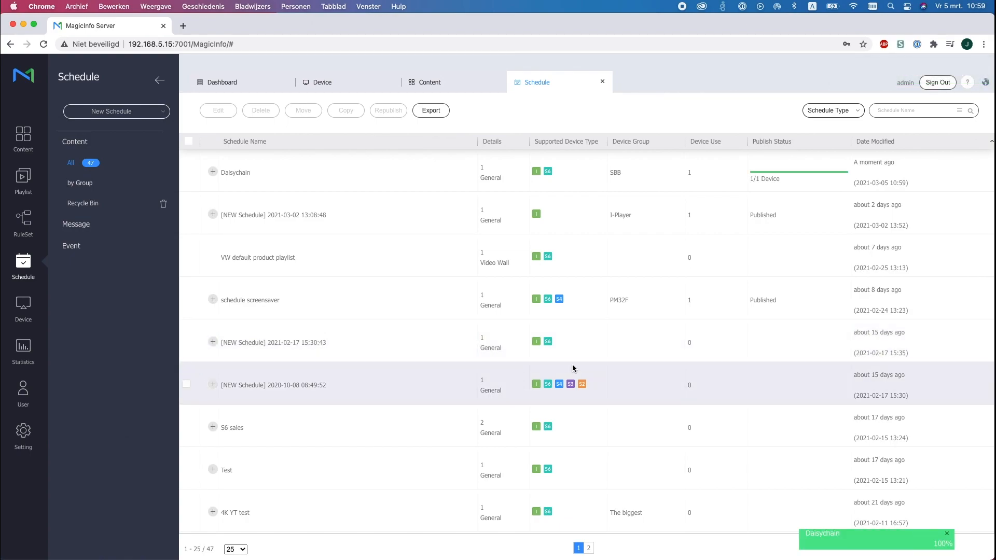
mouse_move(23, 308)
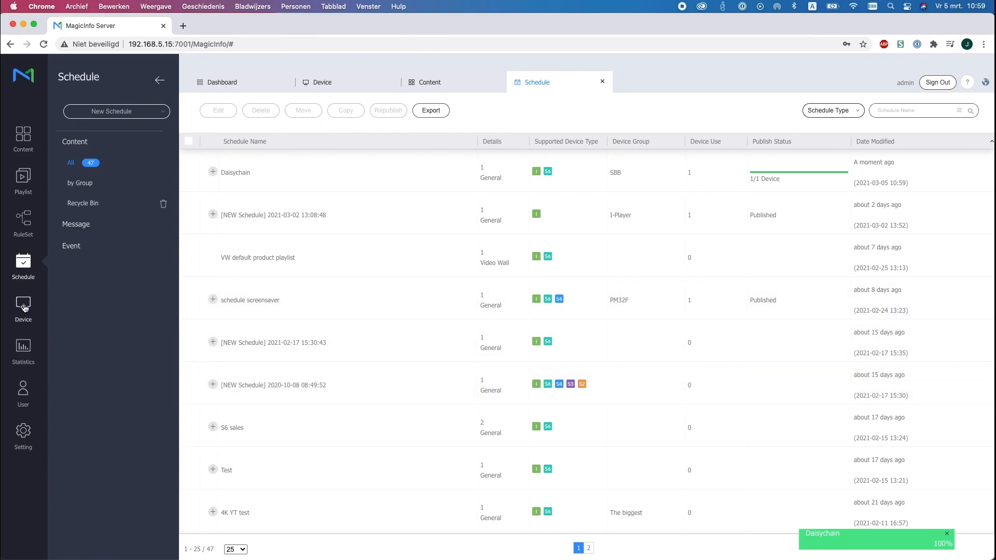
Step: After Daisychain reaches 1/1 device published, return to the device list
left_click(22, 308)
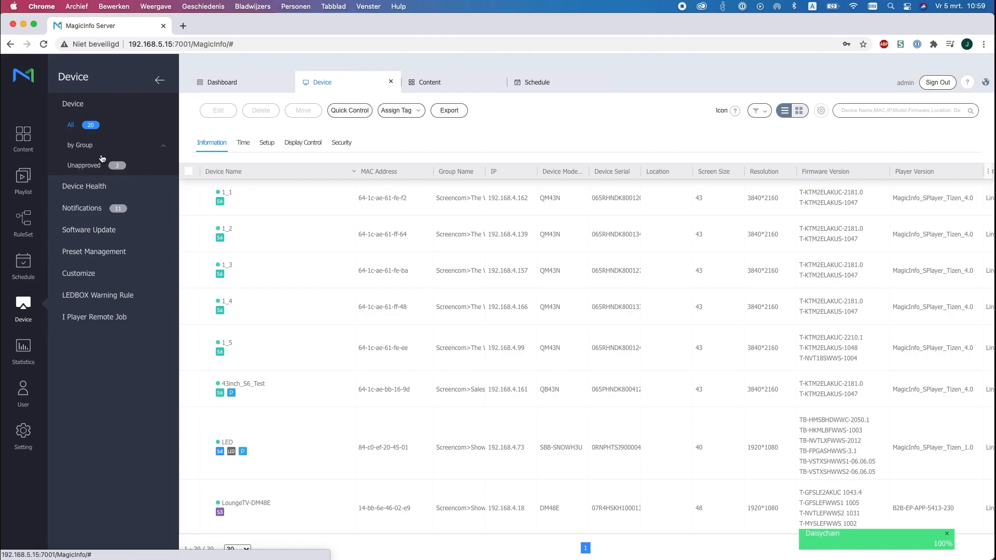
Step: Locate SBB-SS08NT2_1099 under Screencom > The Wall and launch Remote Control for it
left_click(81, 145)
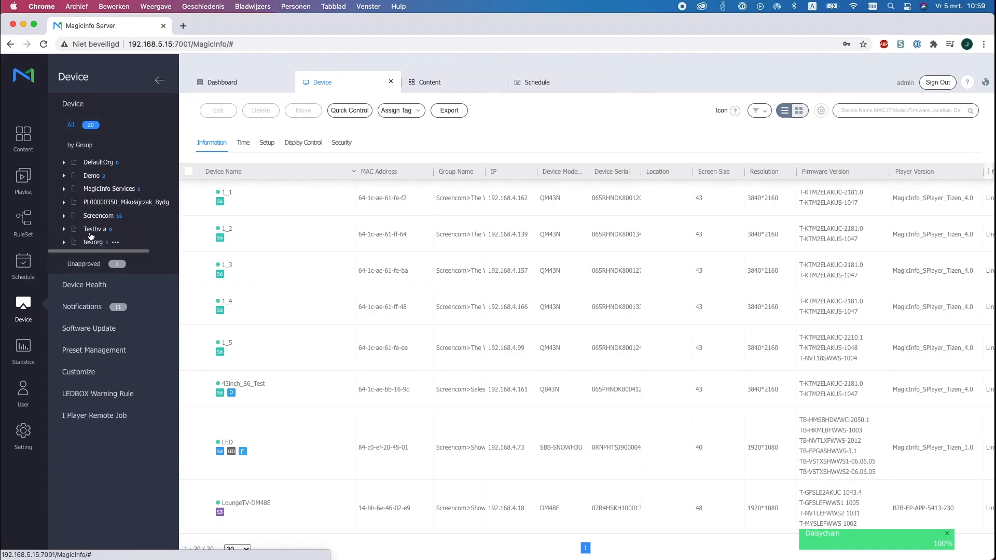
left_click(63, 216)
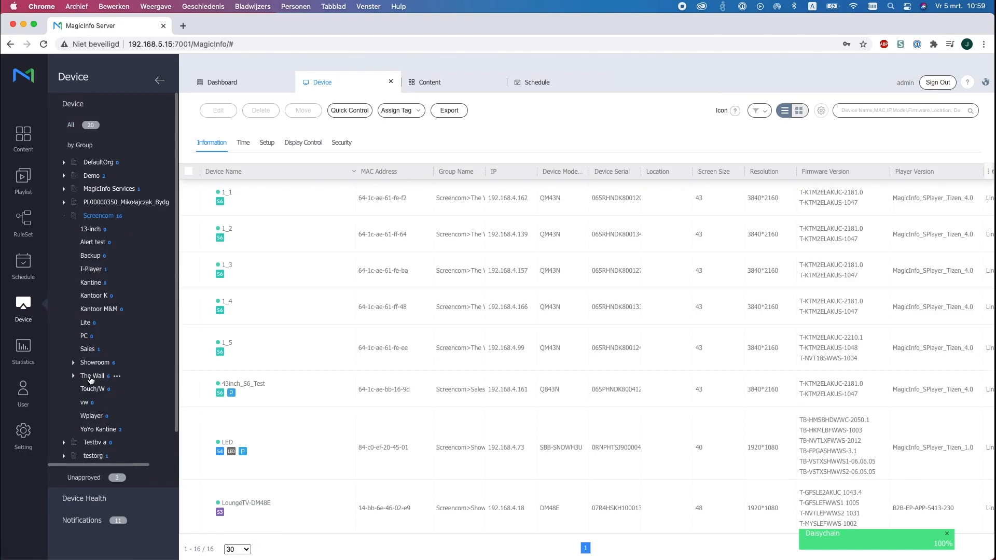
left_click(92, 376)
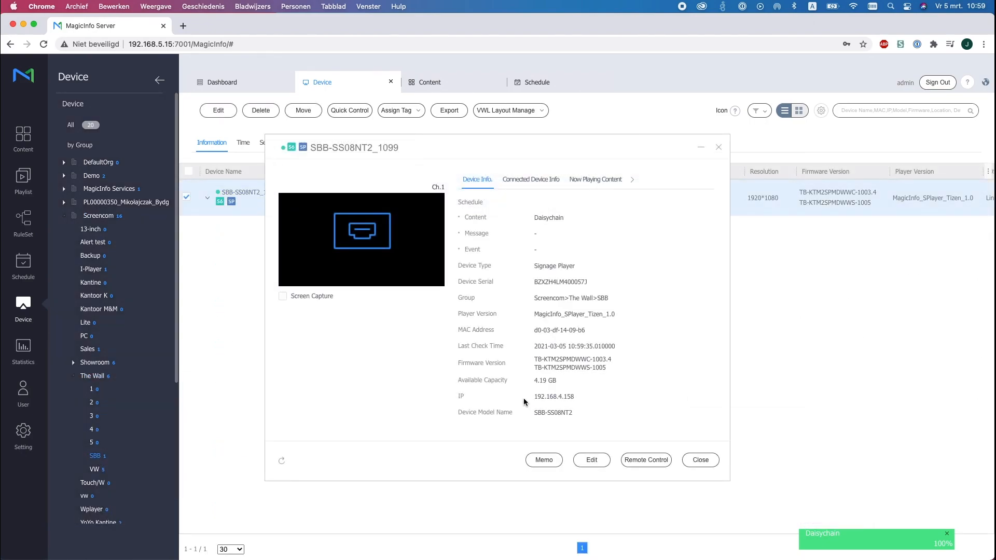
left_click(645, 460)
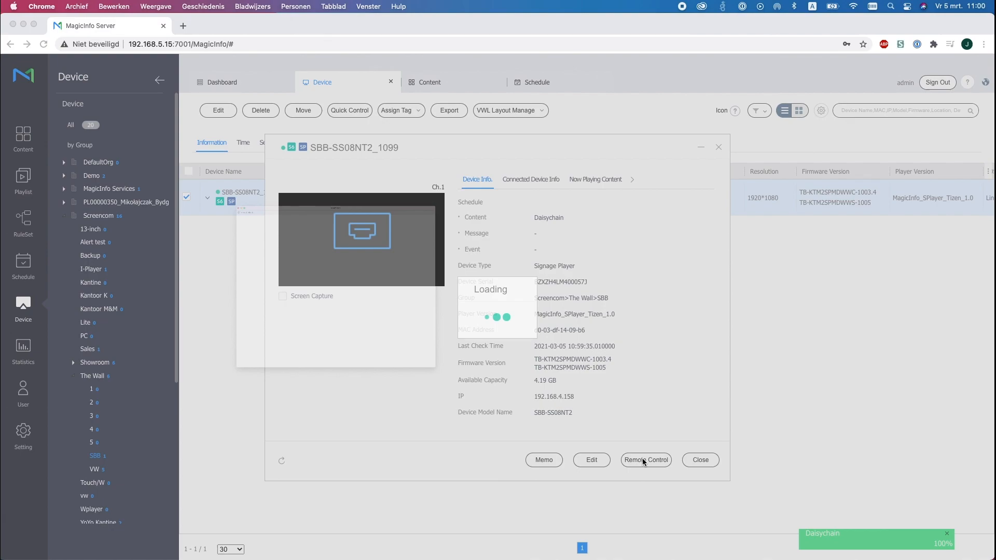
left_click(646, 459)
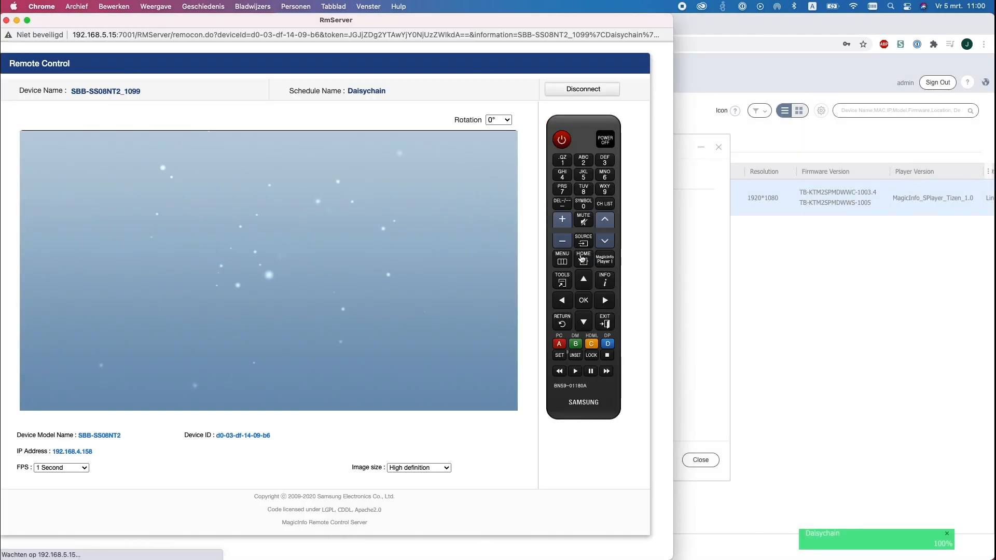
Step: Via the virtual remote, go Home > Player and start the Network Channel so A1 plays
left_click(583, 299)
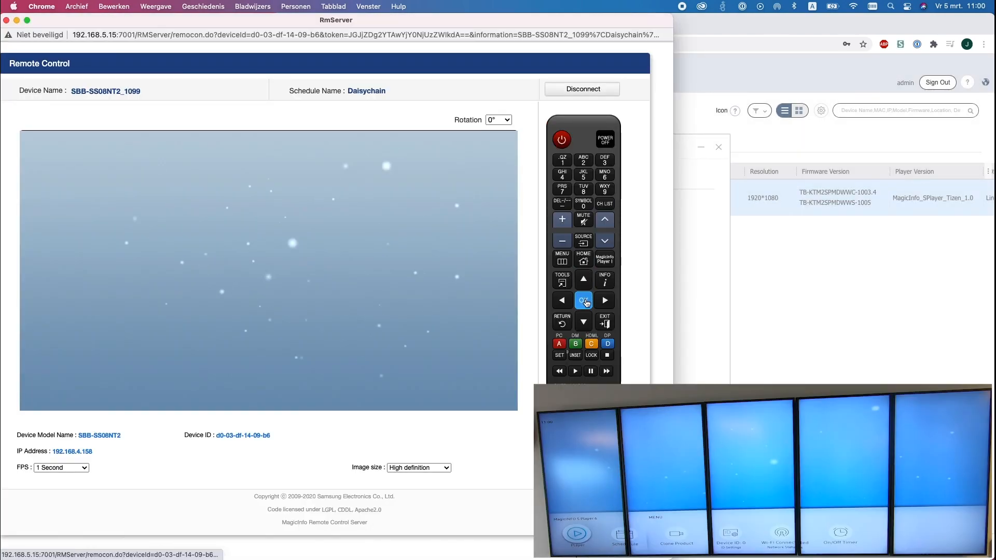
left_click(583, 300)
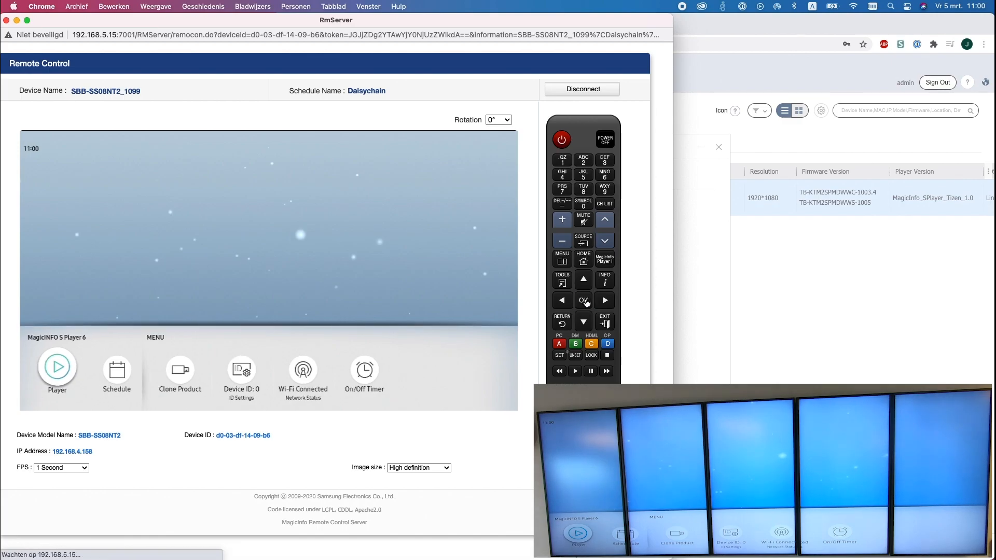
left_click(582, 300)
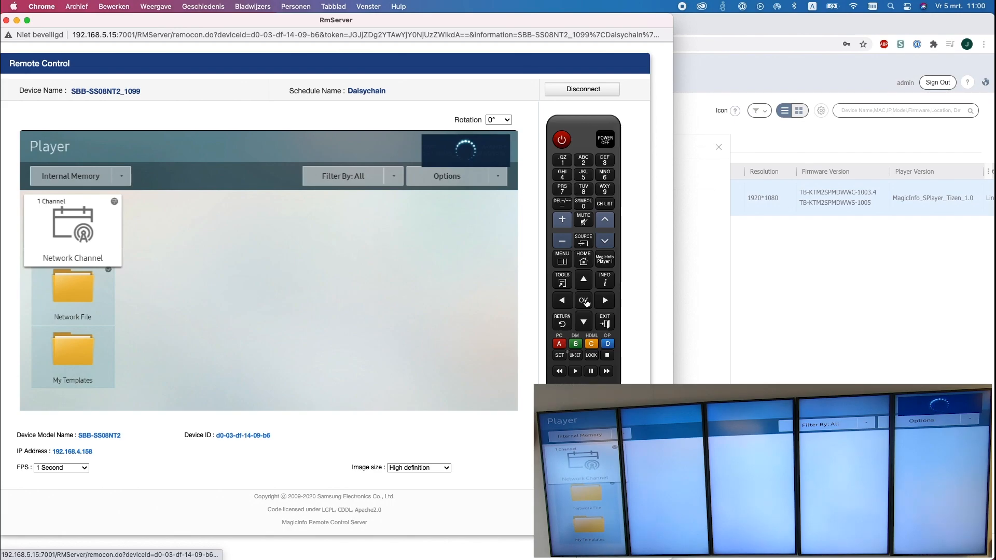
left_click(582, 300)
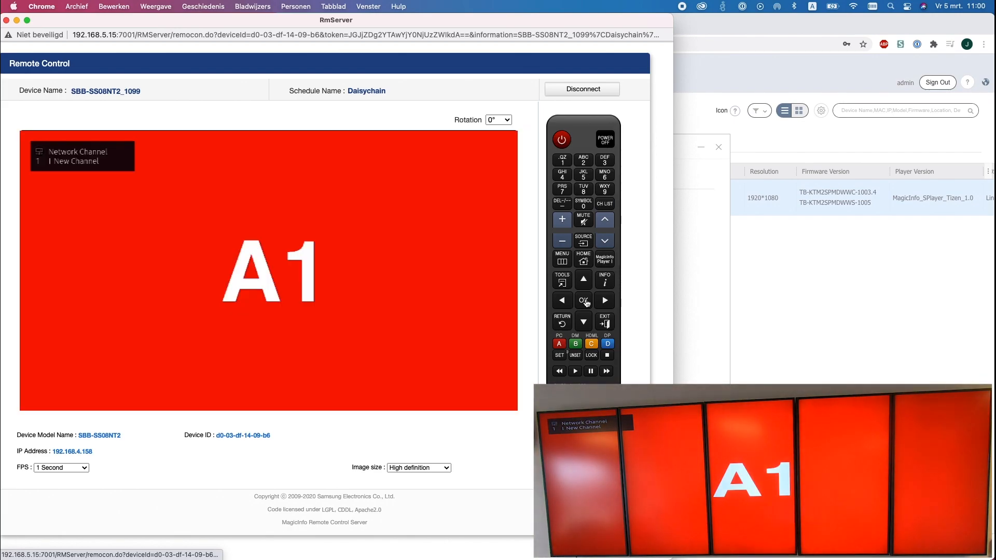